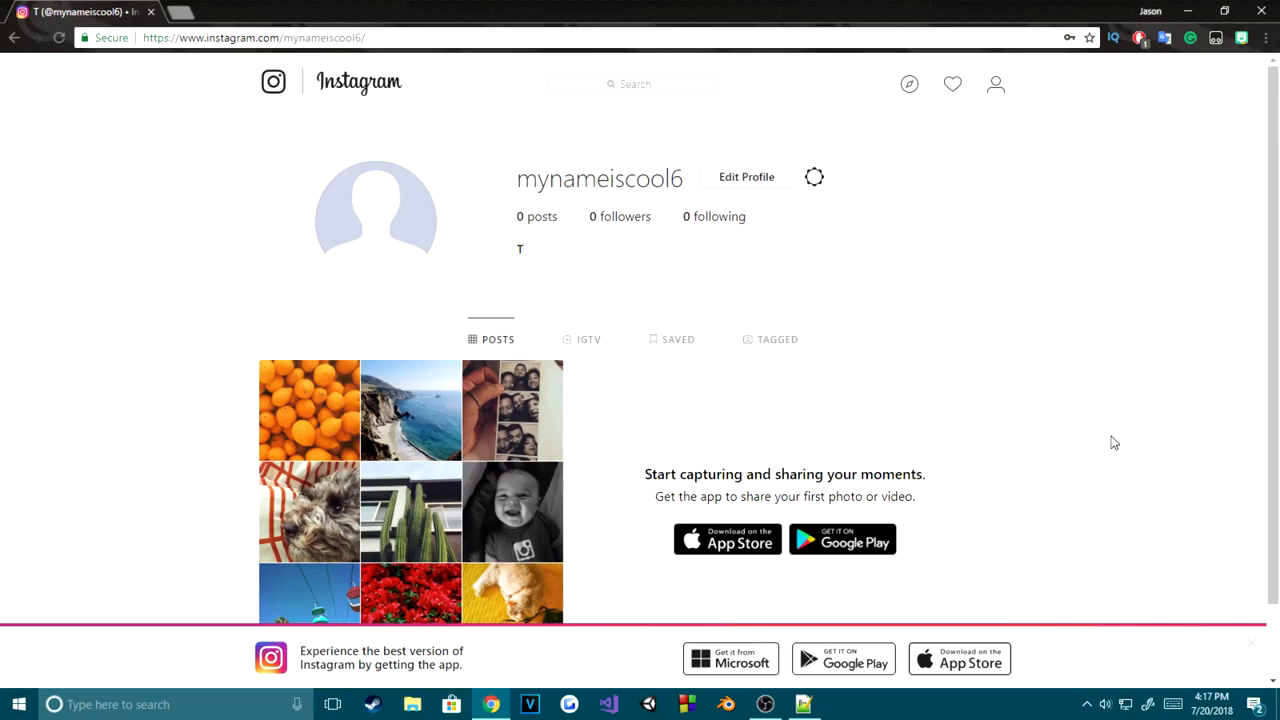
mouse_move(376, 32)
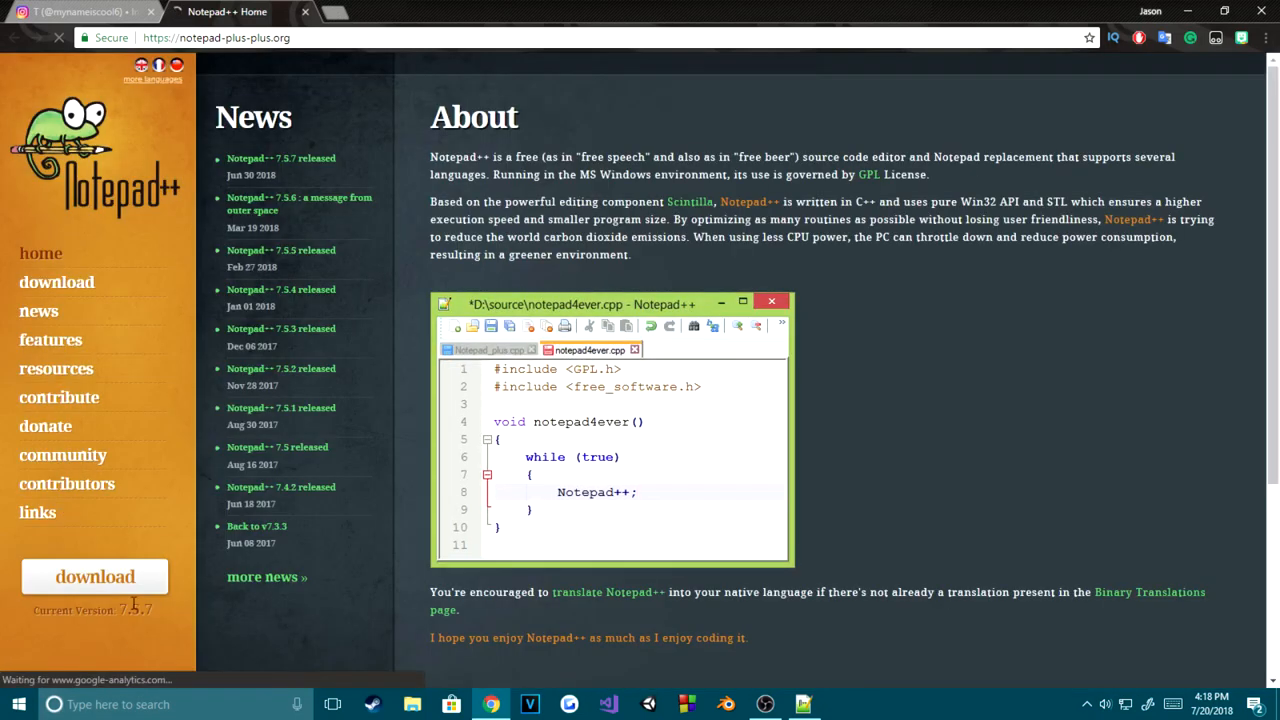
mouse_move(304, 522)
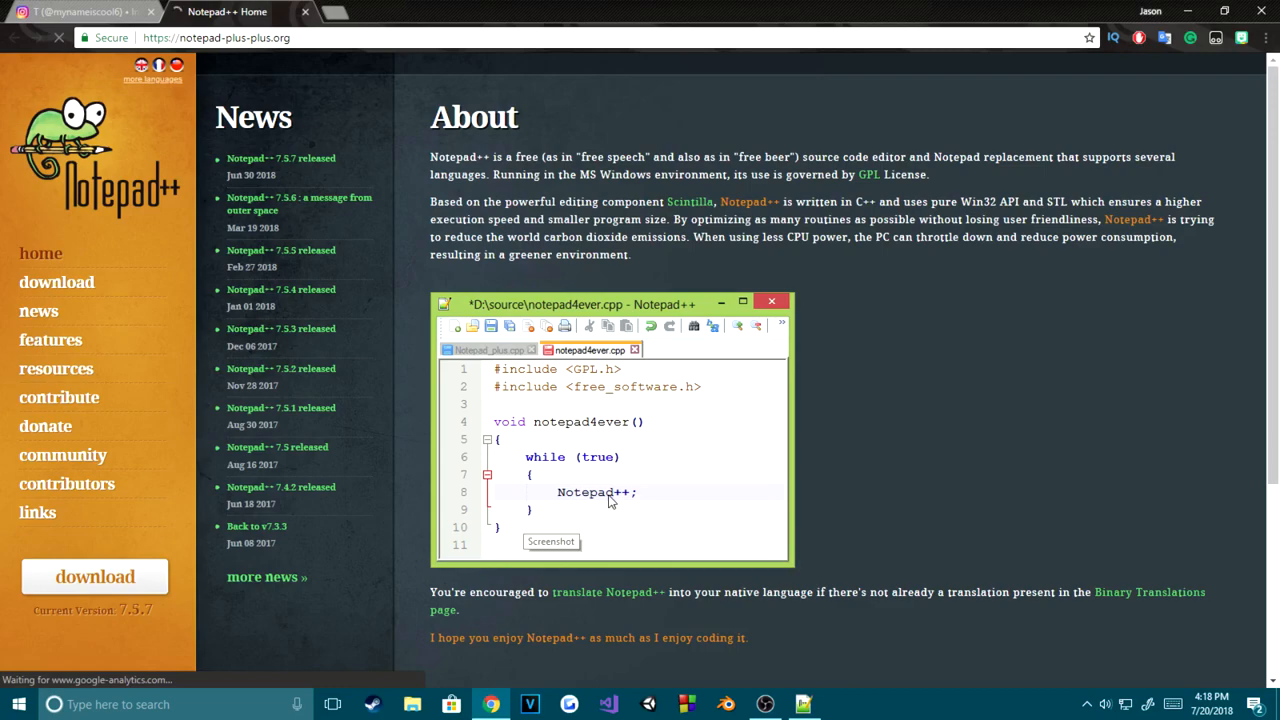
mouse_move(830, 656)
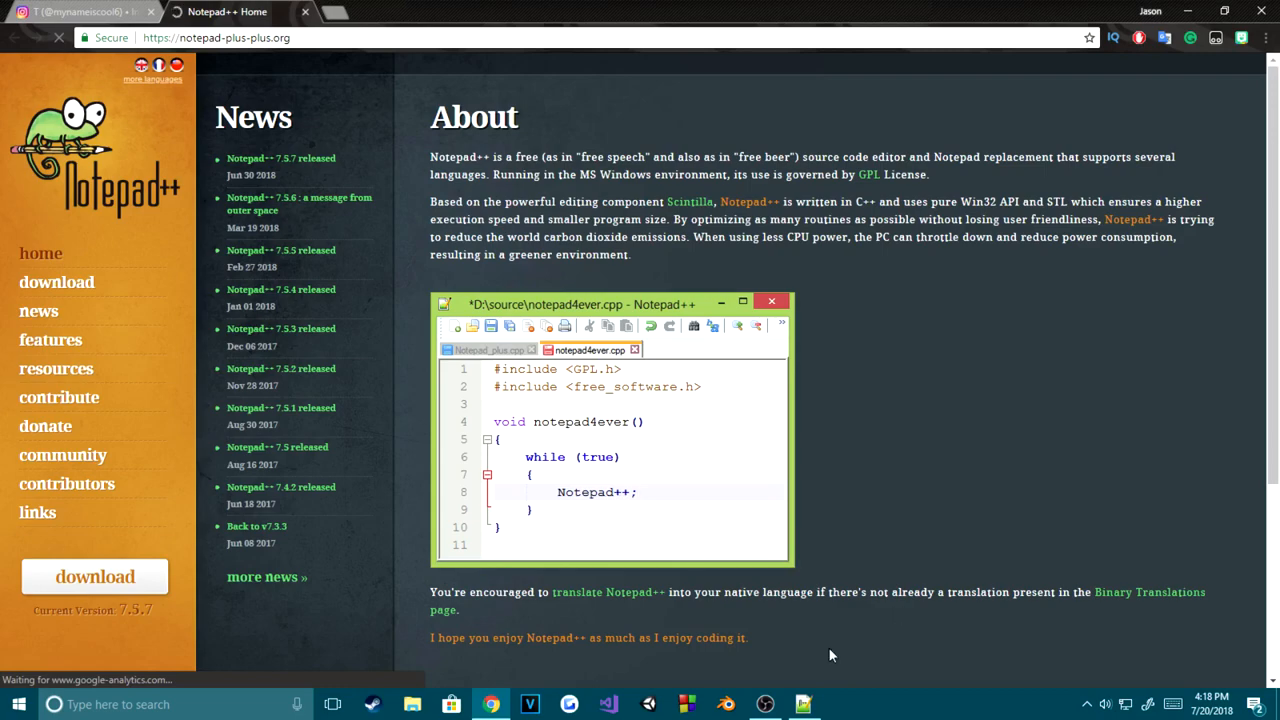
mouse_move(830, 656)
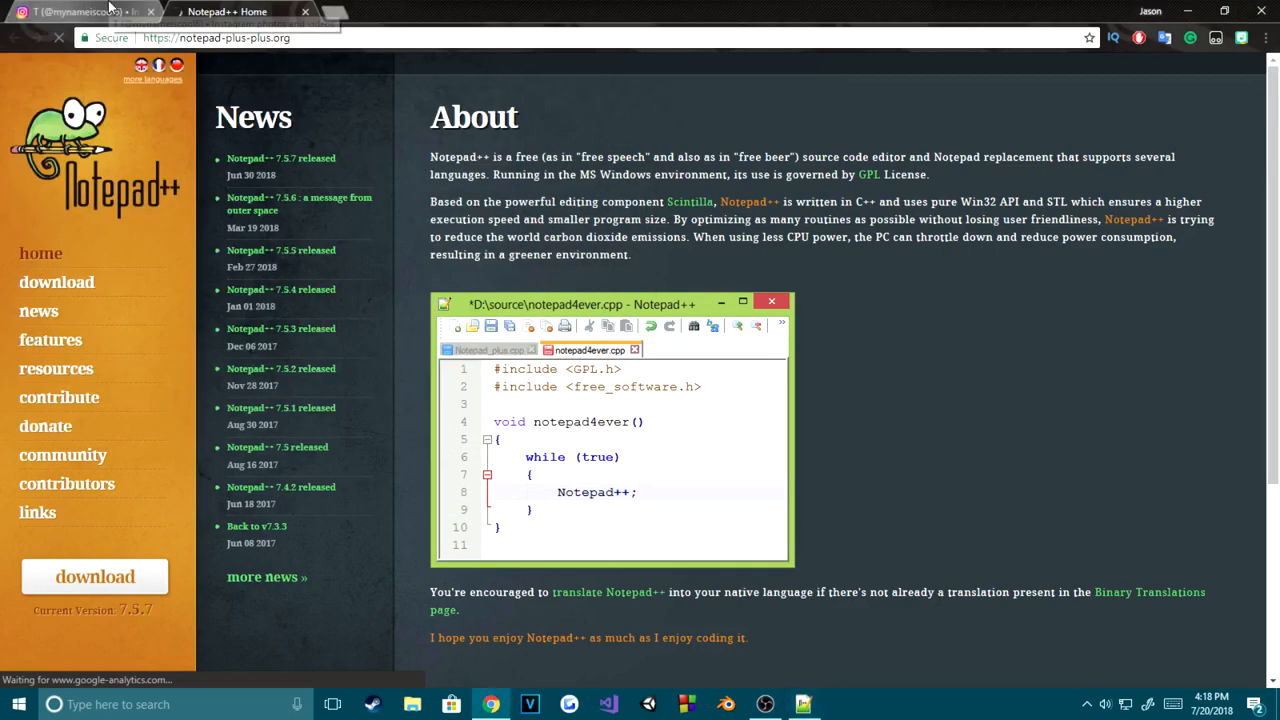
- Return from the Notepad++ homepage to the mynameiscool6 Instagram profile
left_click(76, 12)
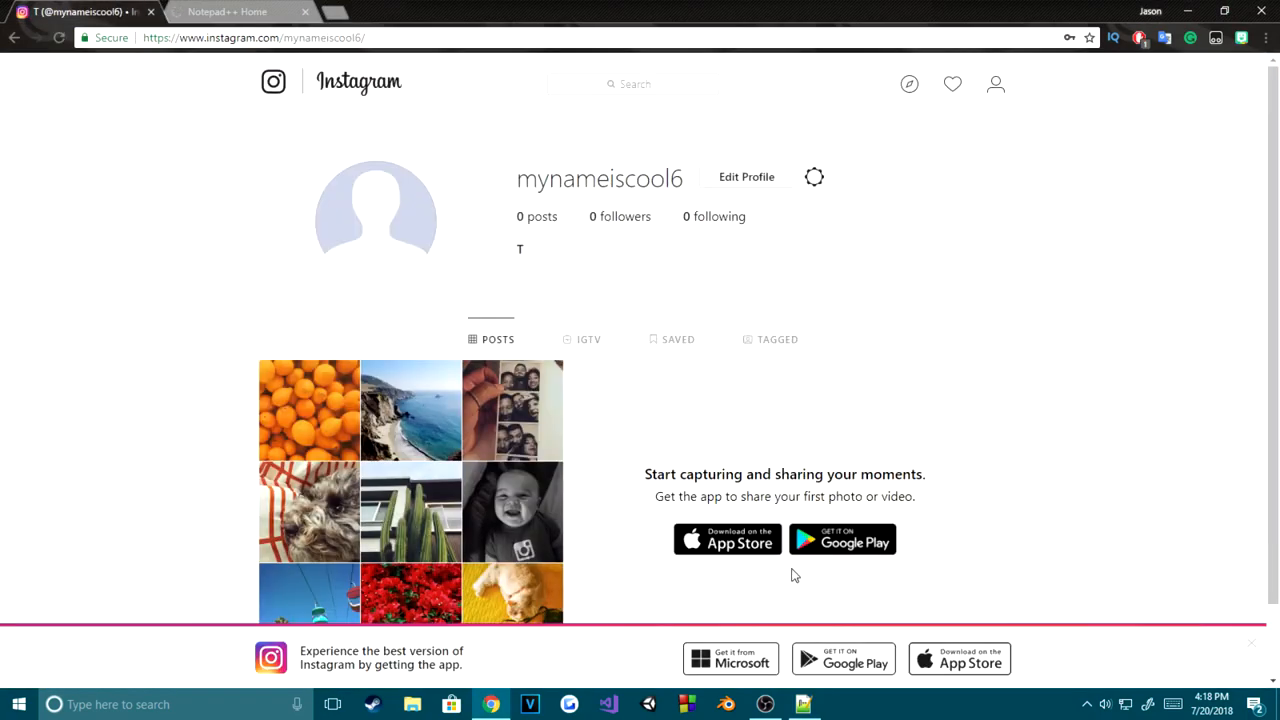
- Bring the Notepad++ file to the front to begin the x = line
left_click(804, 704)
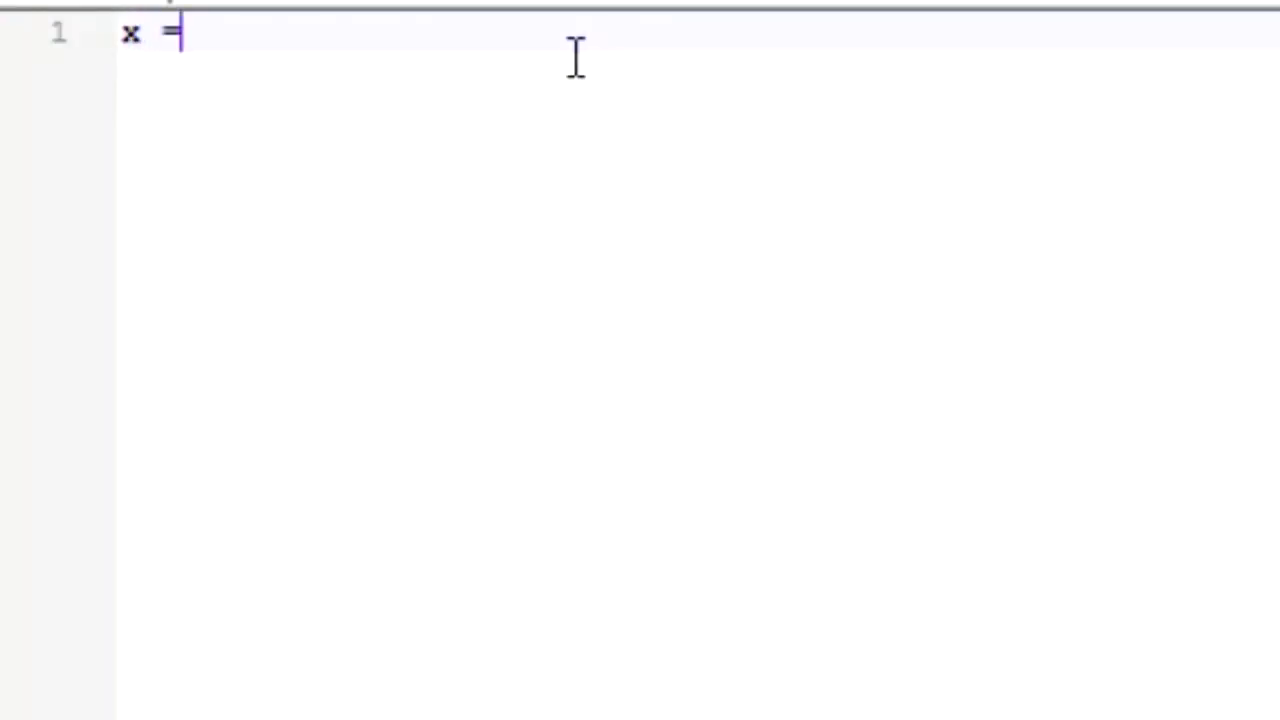
type("verify")
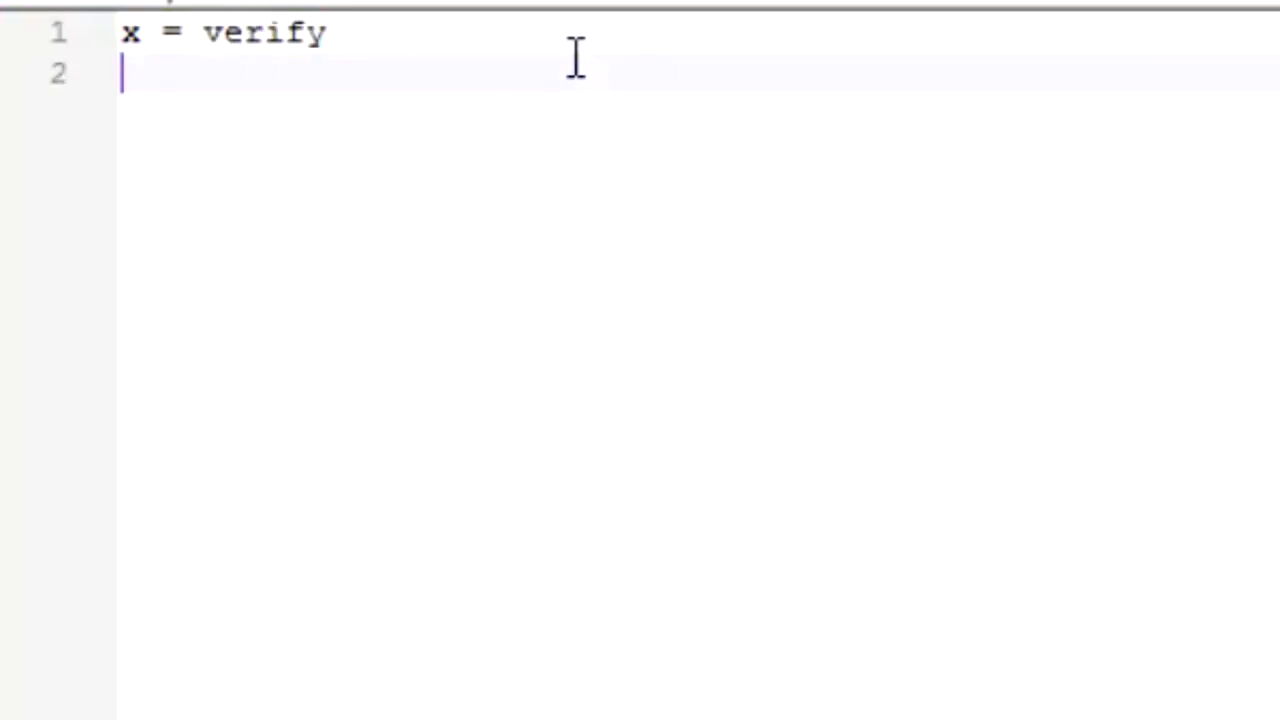
type("y = a")
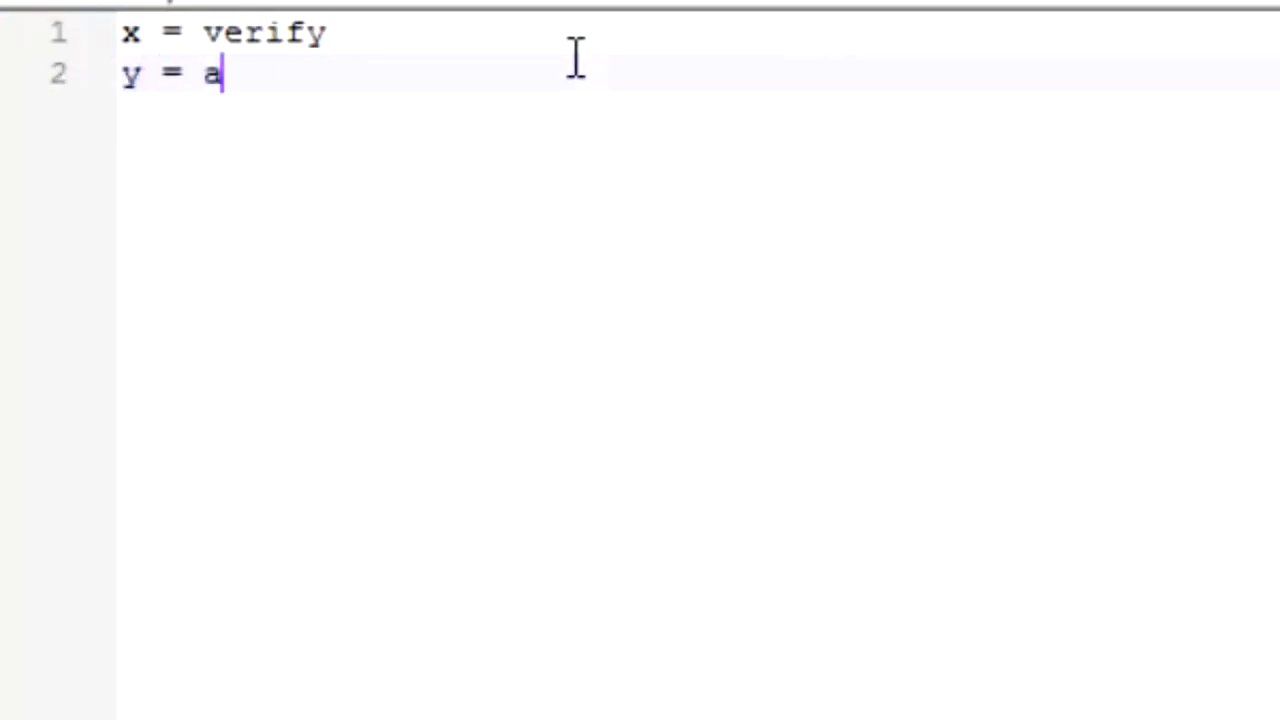
type("ccName")
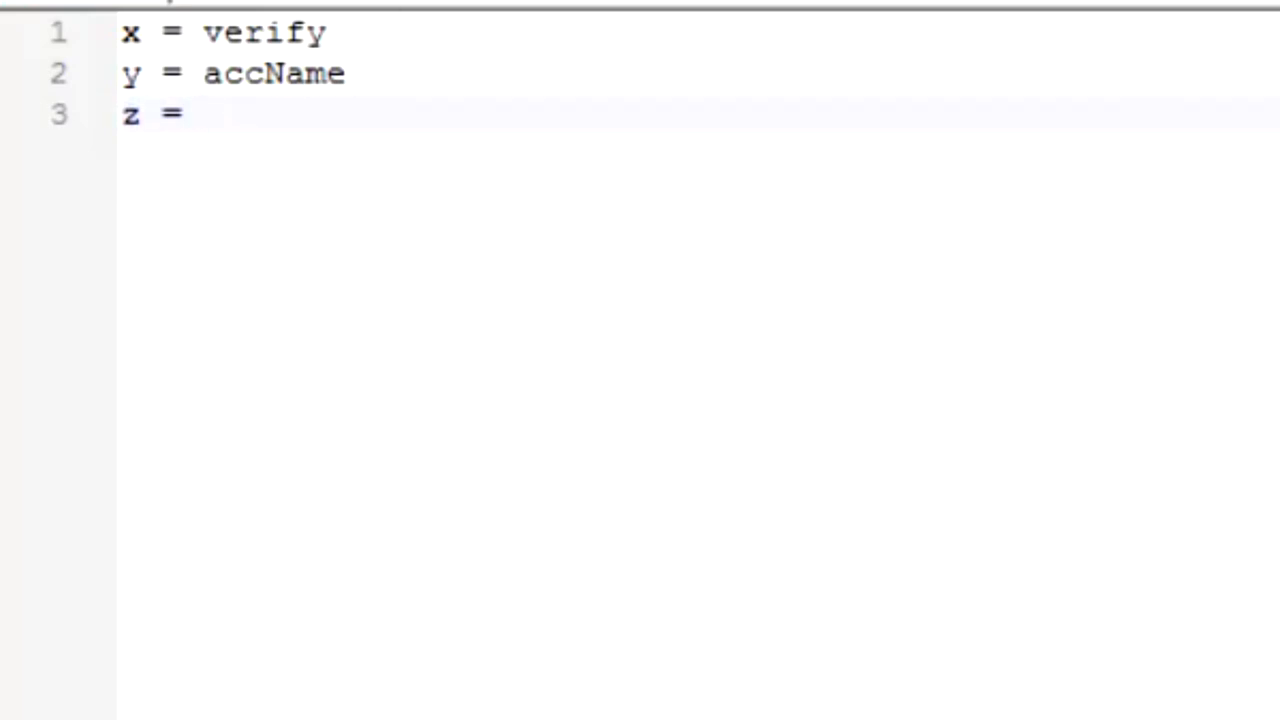
type("mynameiscool6")
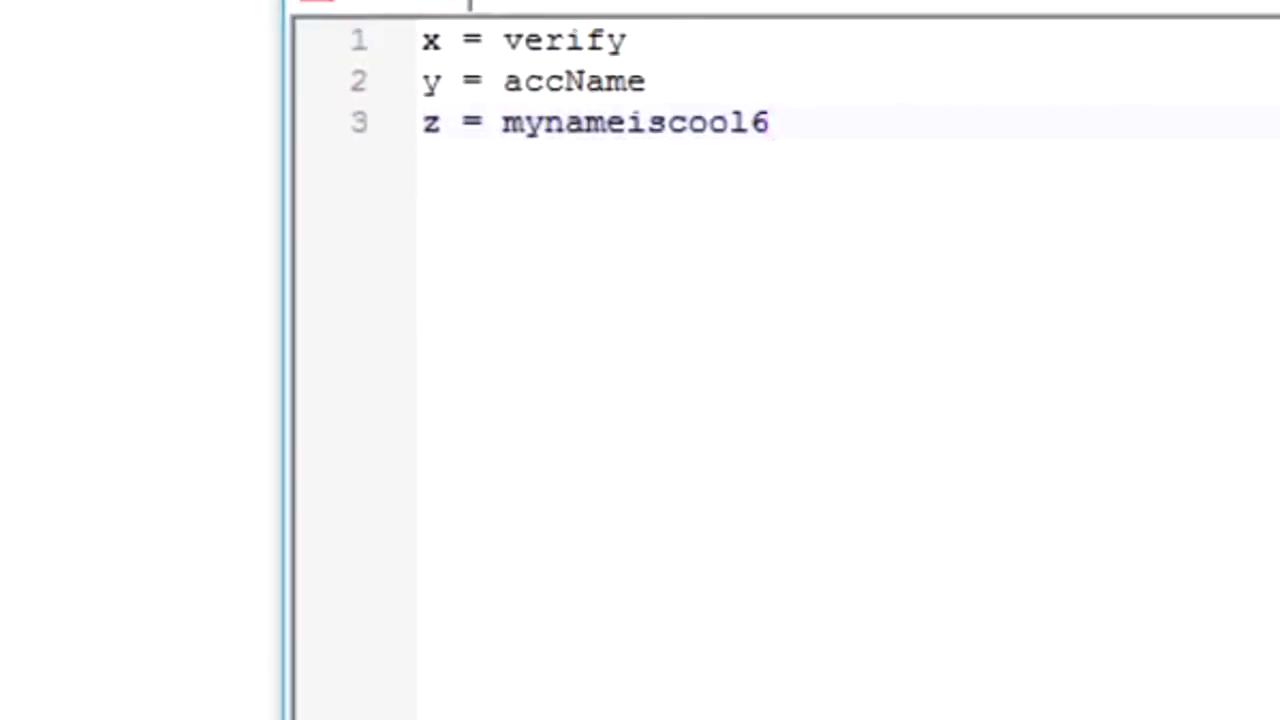
- After a blank line, add a fifth line assigning _ = blyueCheck
key("enter")
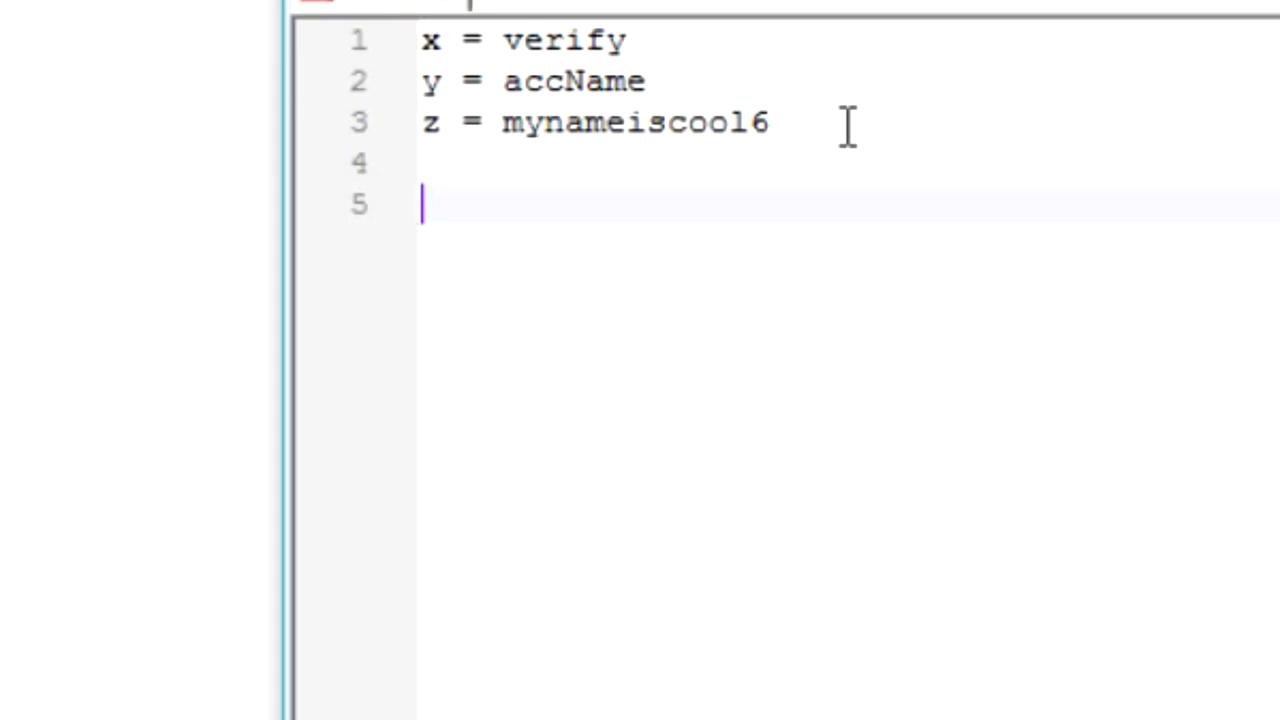
type("_ =")
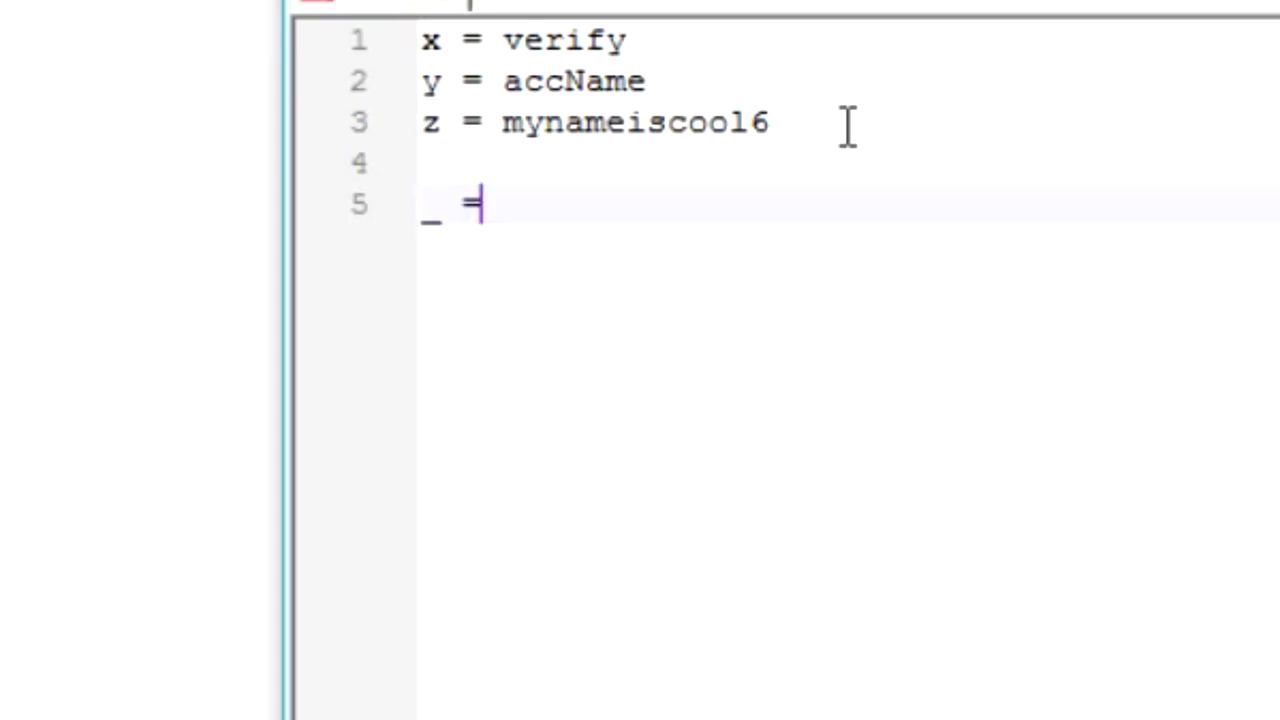
type("bly")
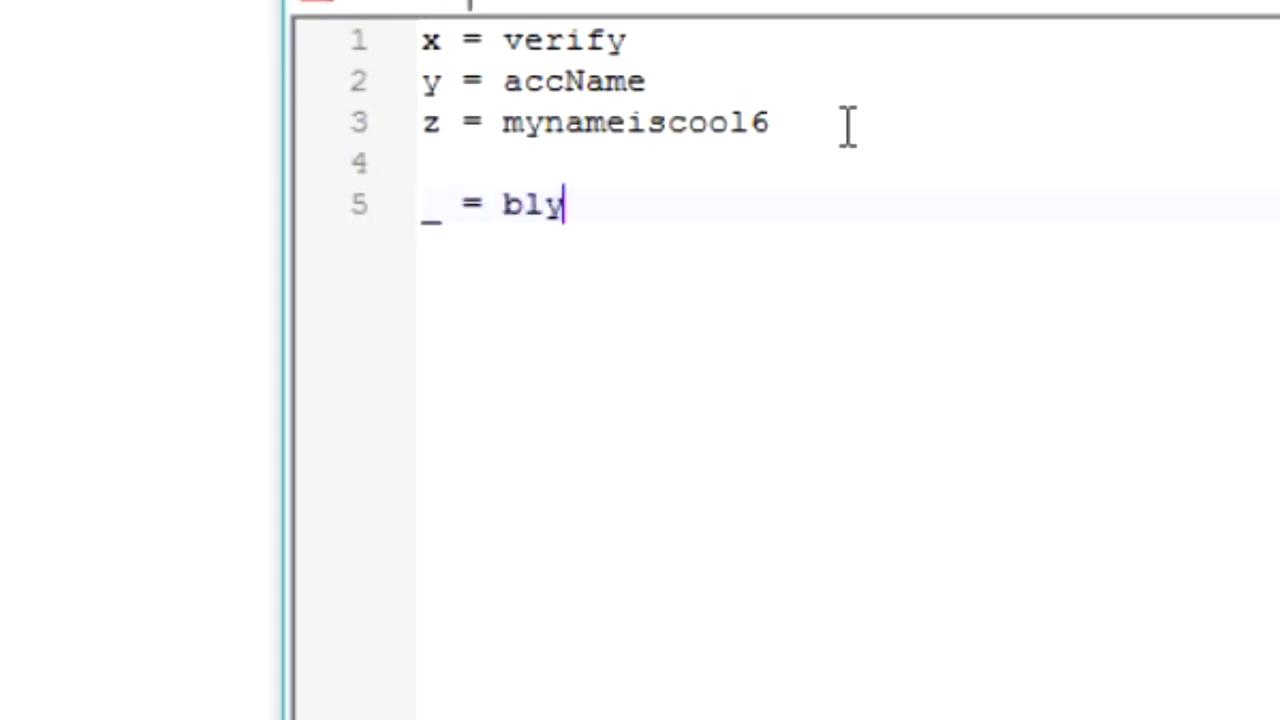
type("ueCheck")
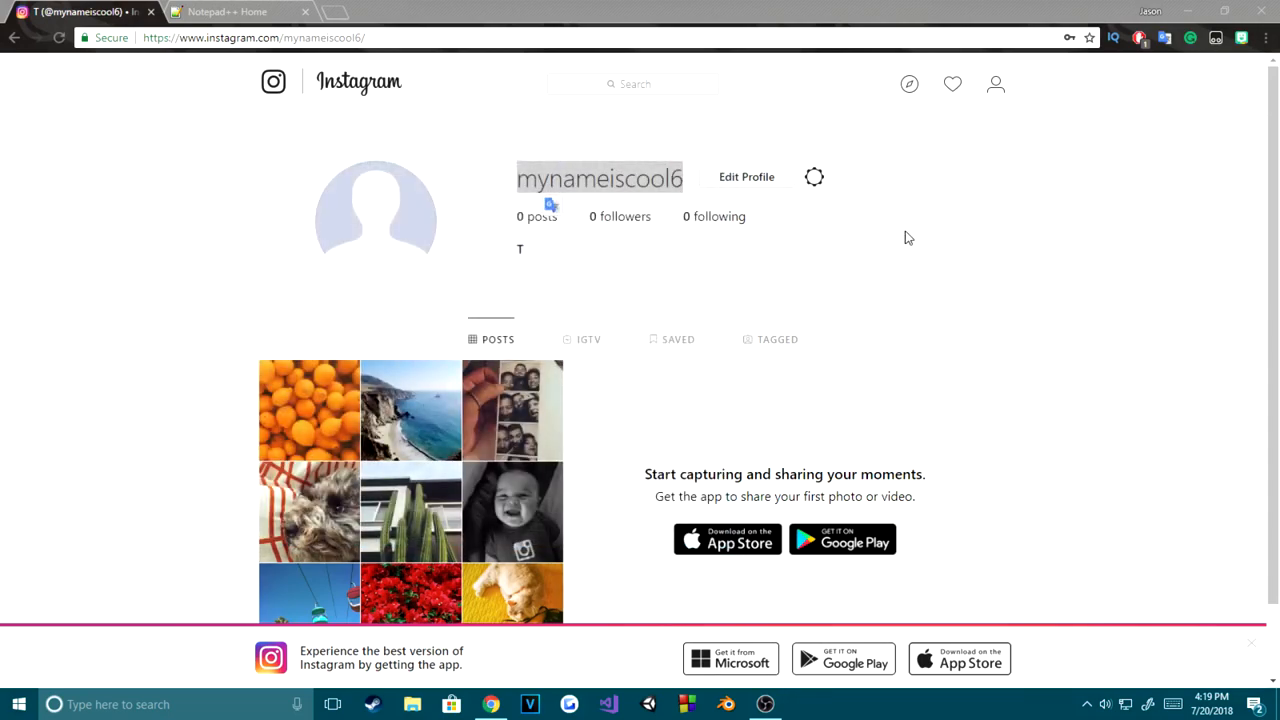
mouse_move(1024, 516)
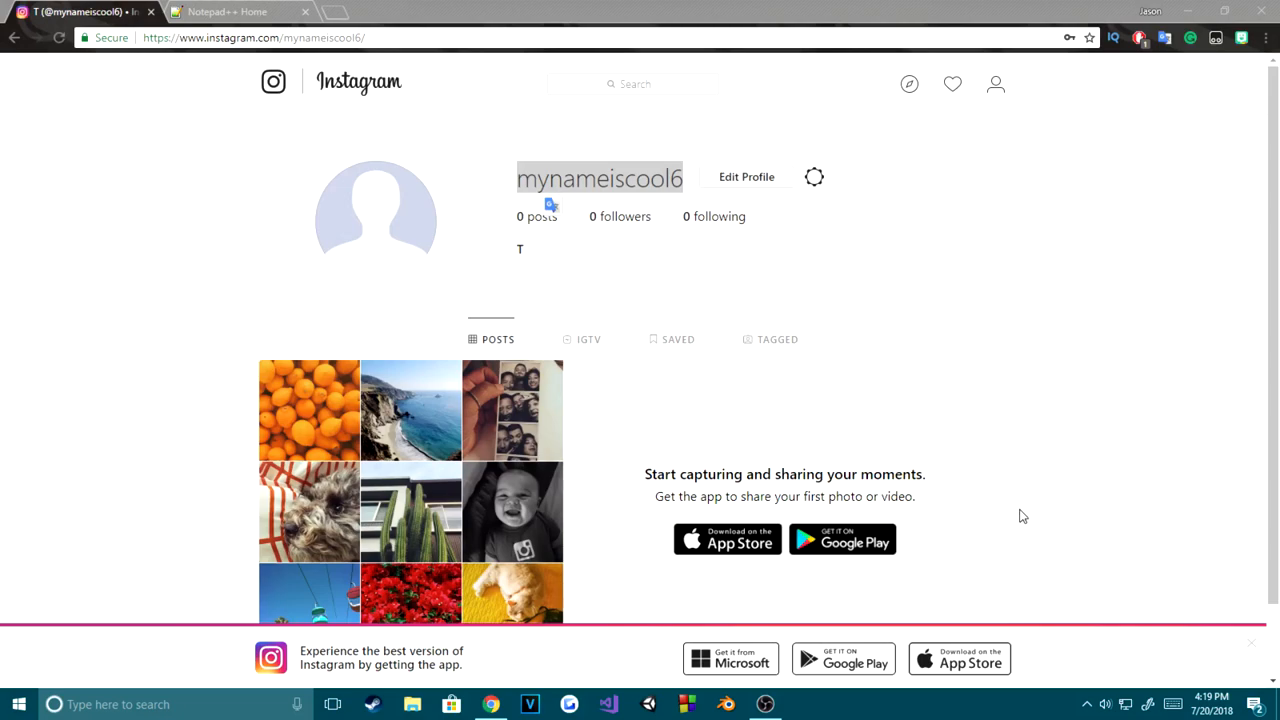